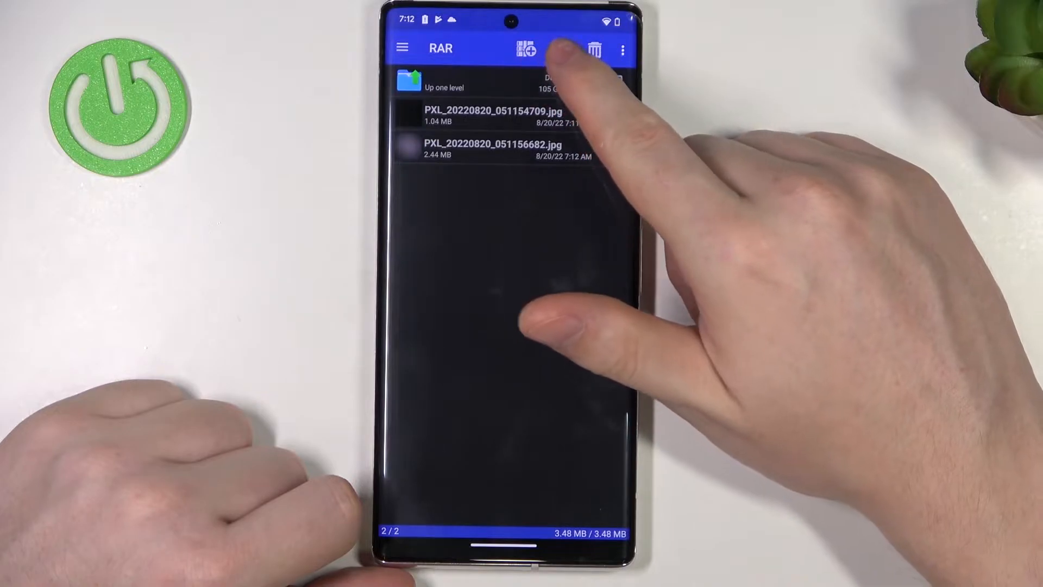
# Step: Bring up the Archiving options dialog for the two selected JPG photos
pyautogui.click(524, 49)
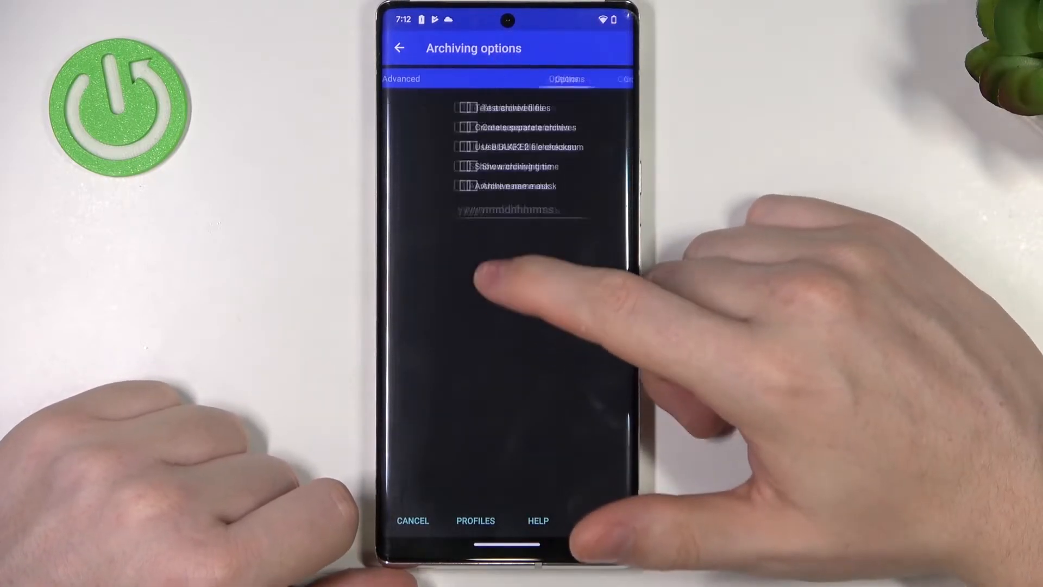
# Step: On General, name the archive picture.rar via the keyboard suggestion and confirm to start archiving
pyautogui.click(507, 80)
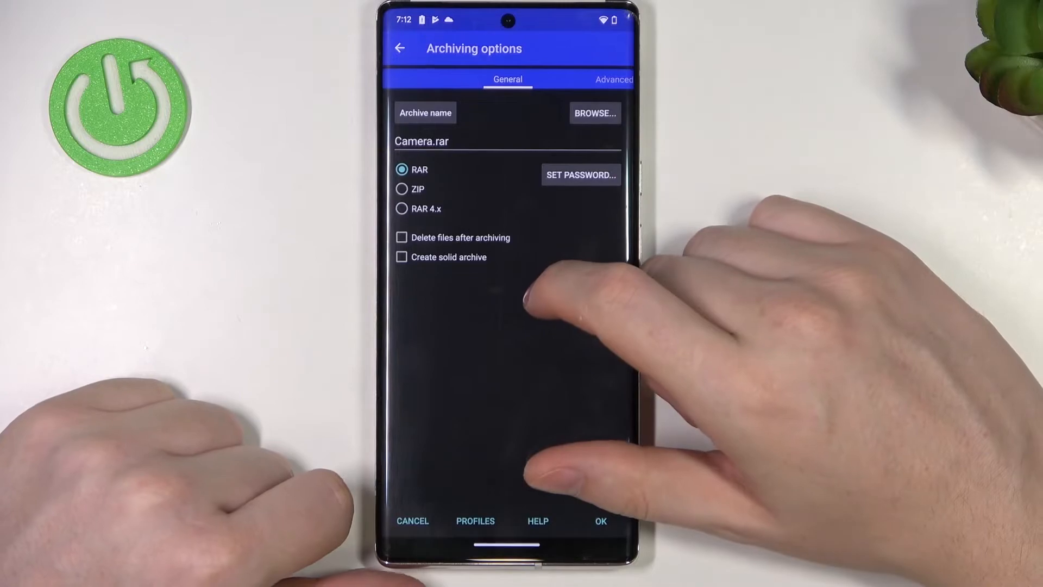
pyautogui.click(422, 141)
pyautogui.write('pi')
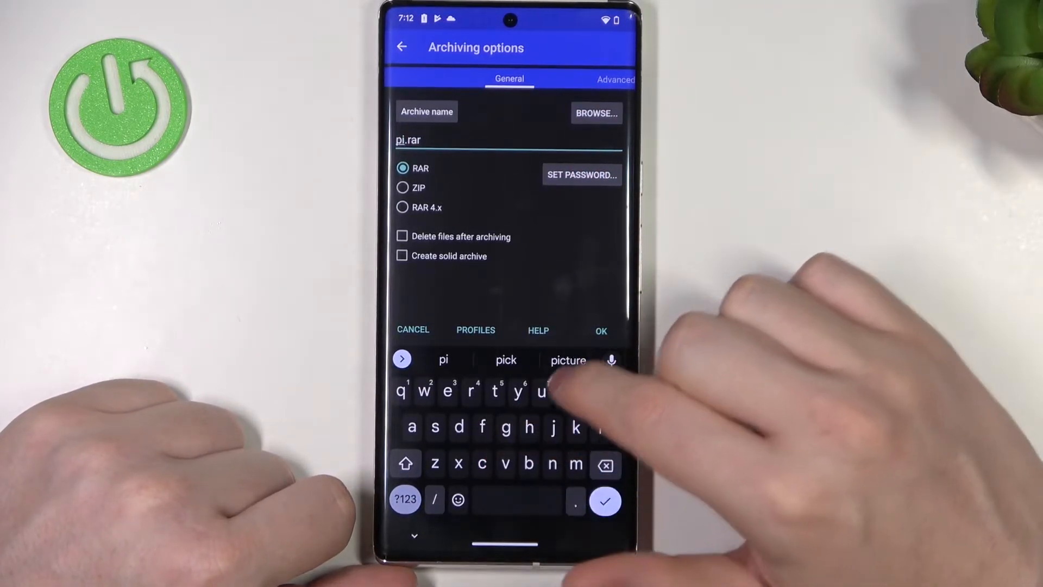
pyautogui.click(567, 359)
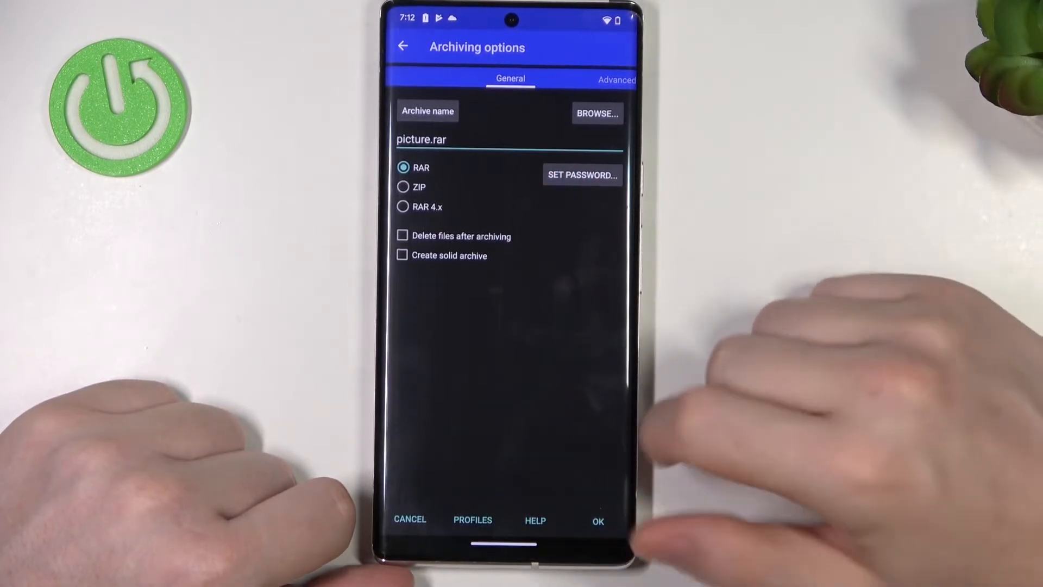
pyautogui.click(596, 520)
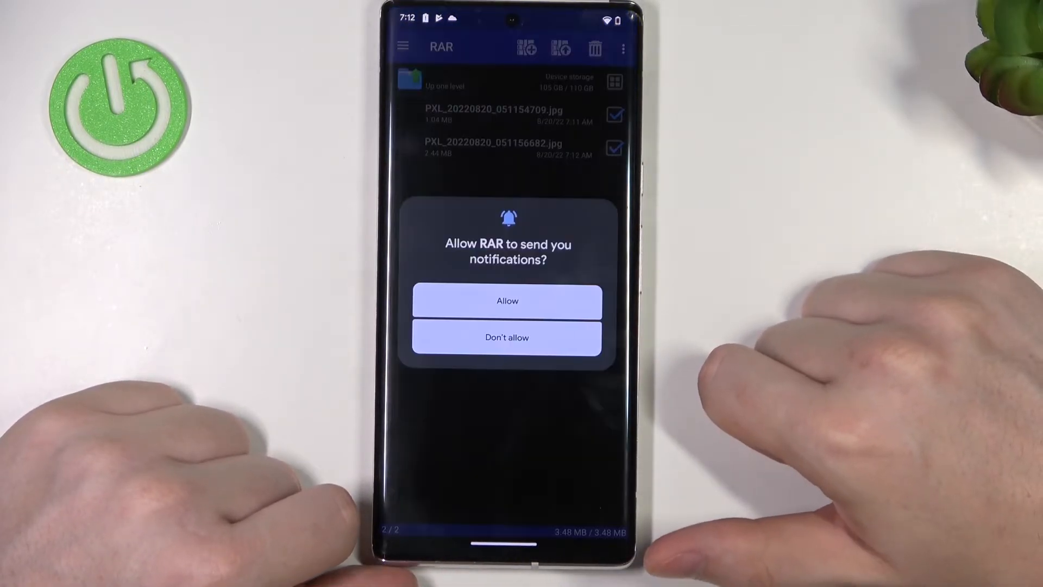